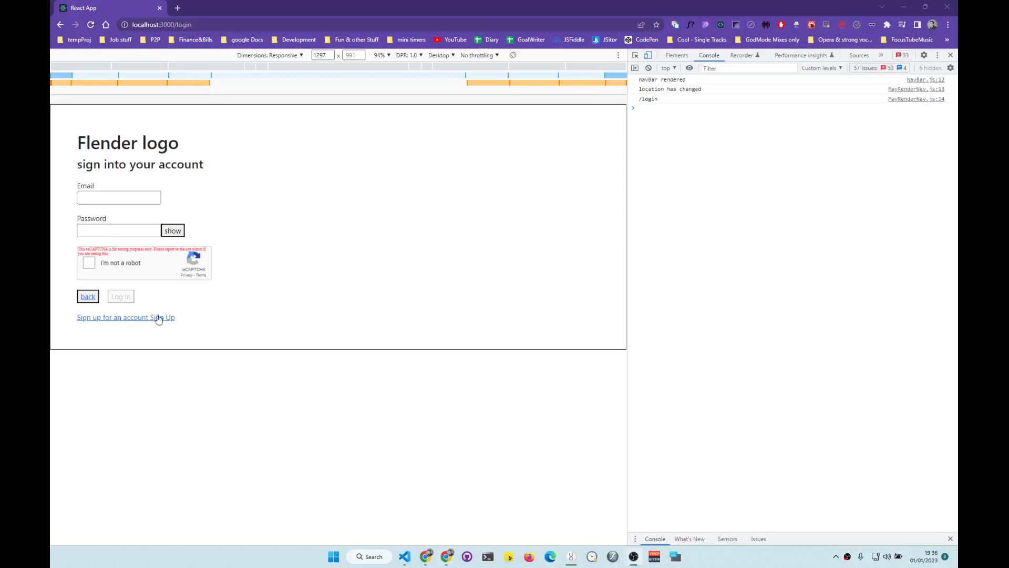
Go from the login page back to the home page in Chrome and start the countdown timer.
left_click(88, 296)
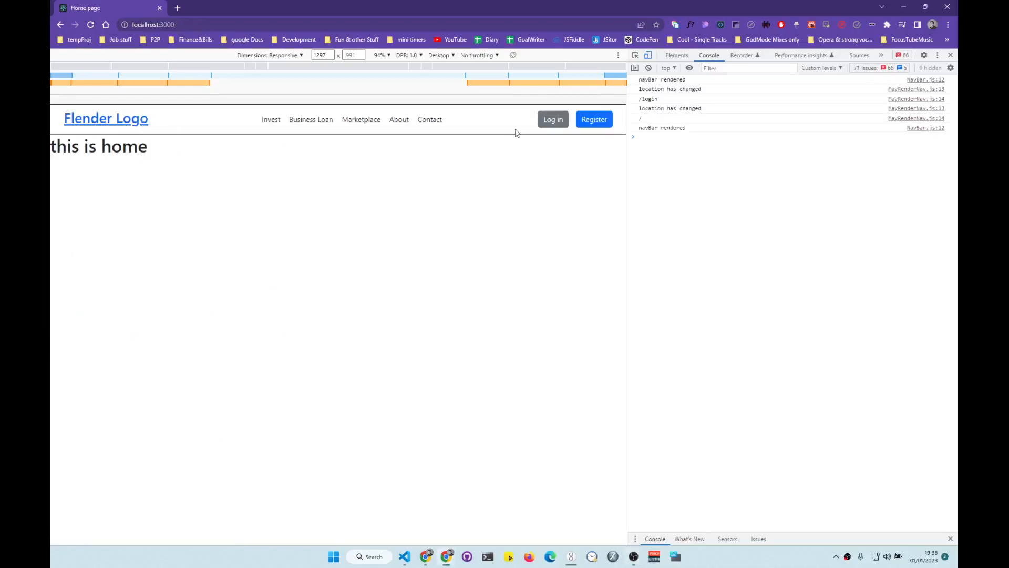
left_click(593, 119)
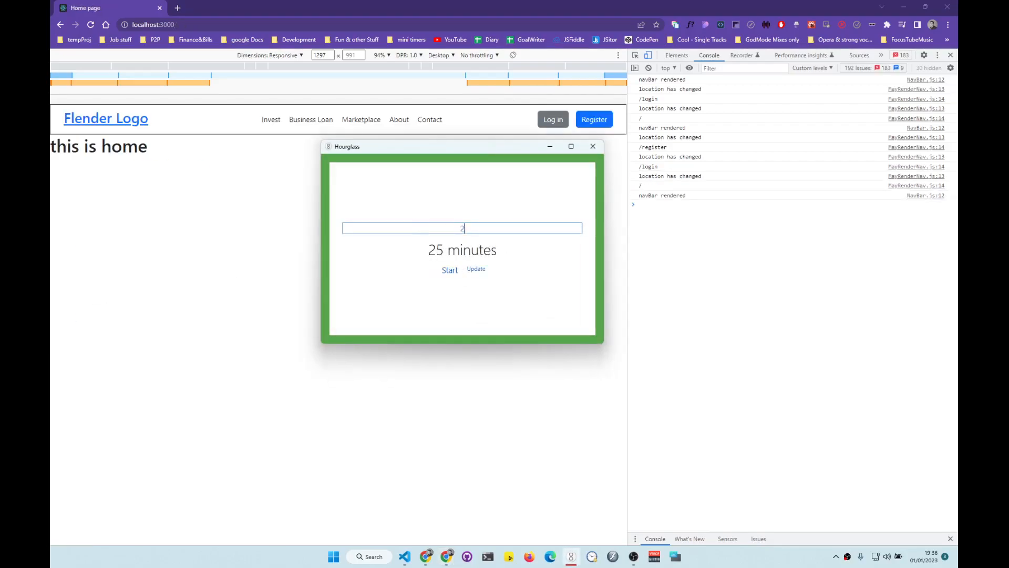
left_click(450, 270)
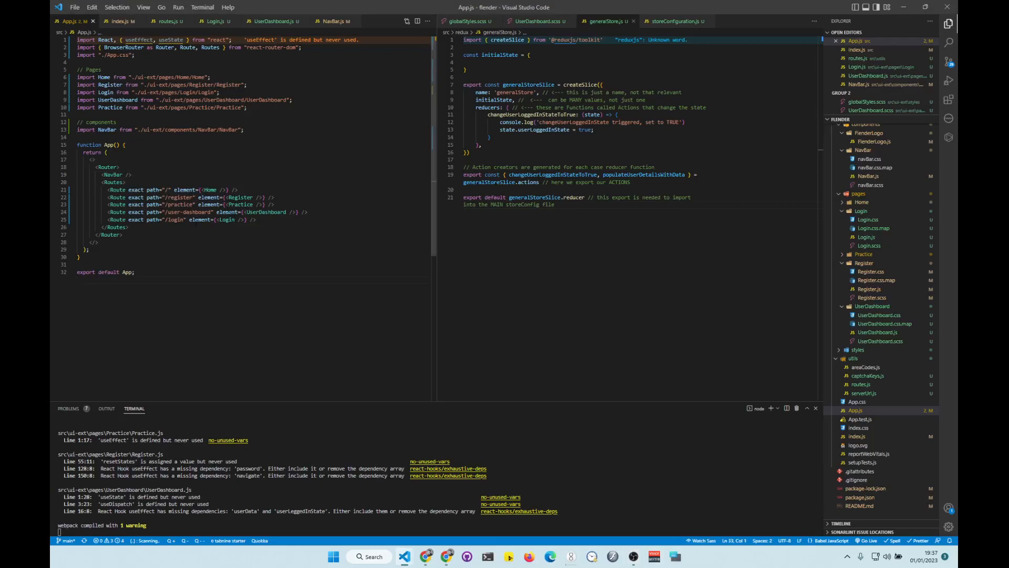
After rechecking /login, surround <NavBar /> in App.js with <MaybeShowNavBar> tags.
left_click_drag(77, 194, 258, 220)
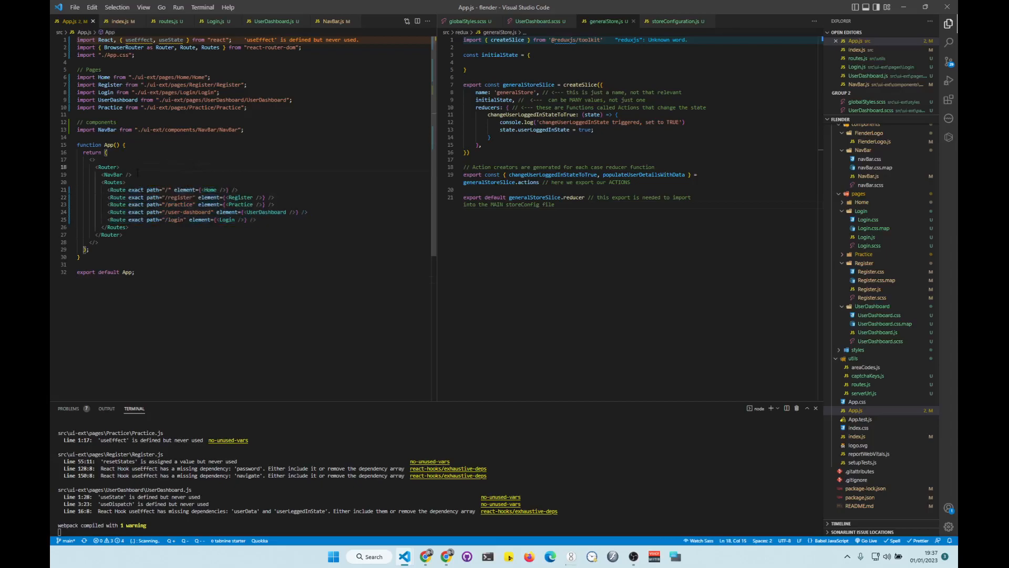
left_click(132, 175)
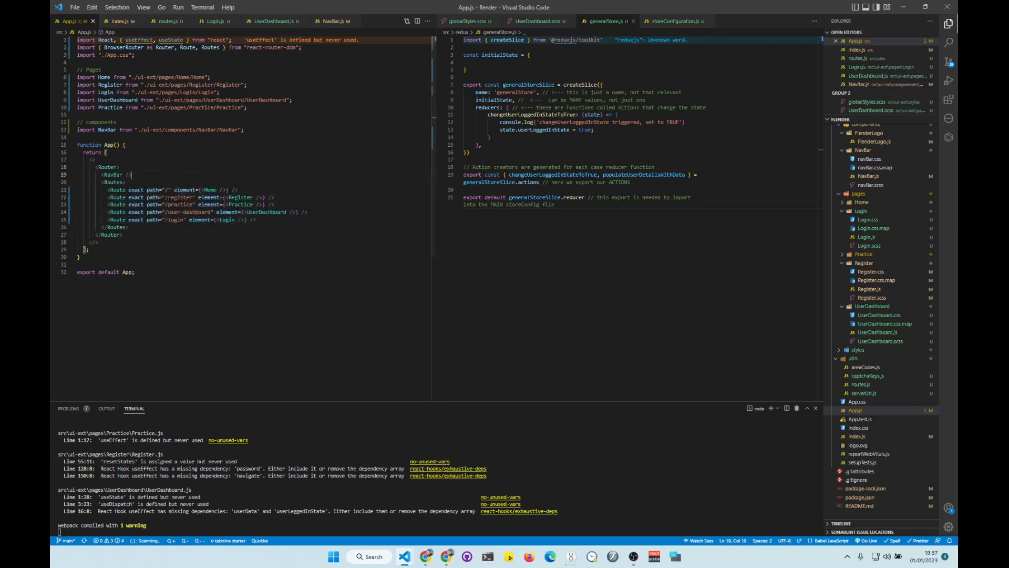
mouse_move(448, 556)
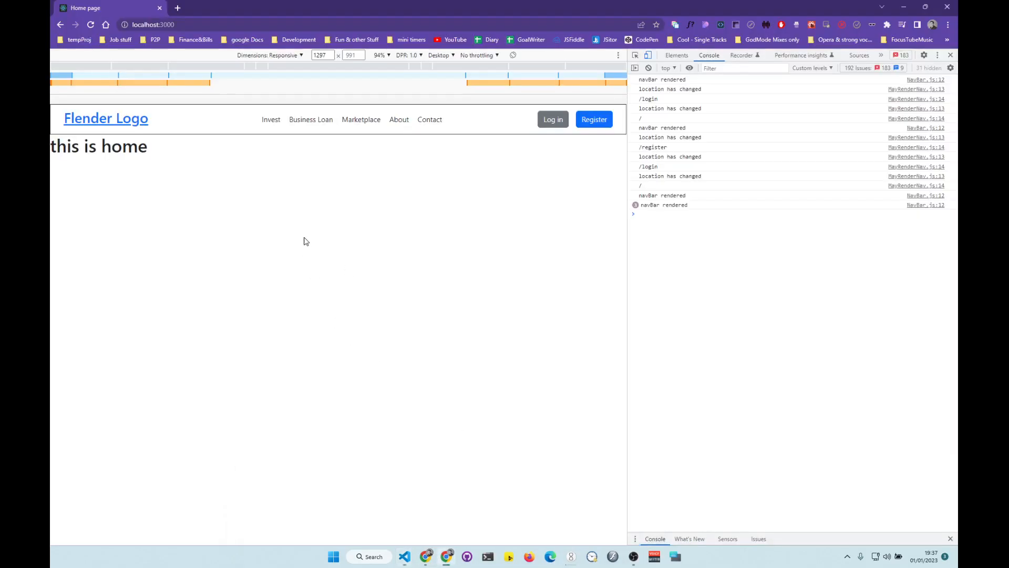
left_click(592, 119)
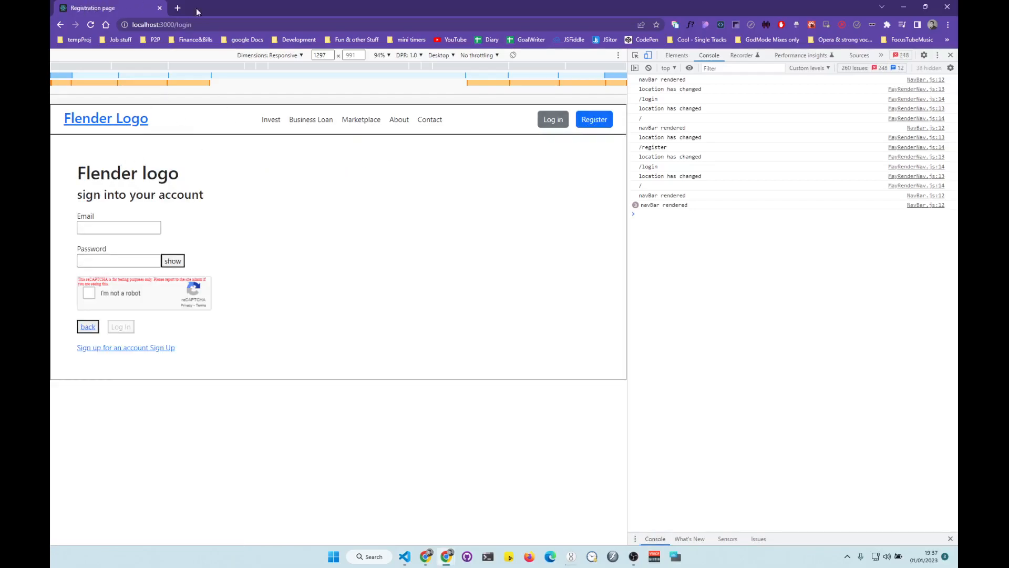
left_click(403, 556)
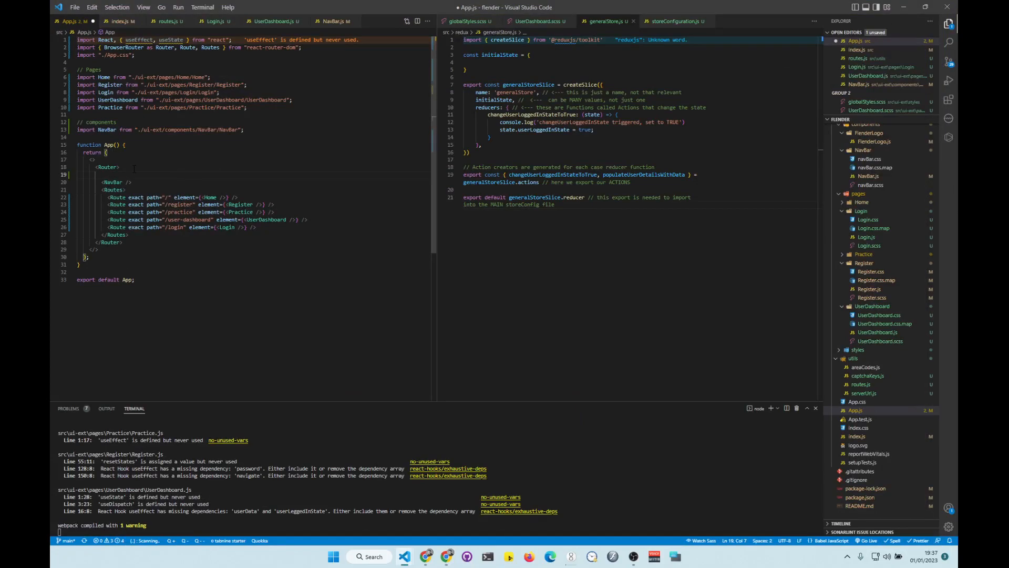
type("MaybeShowNavBar>")
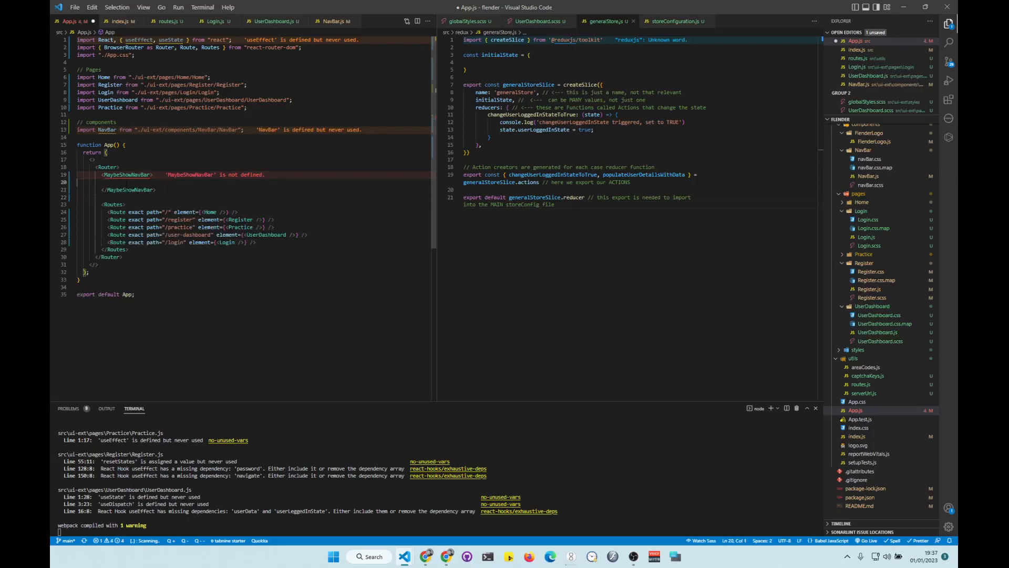
type("<NavBar />")
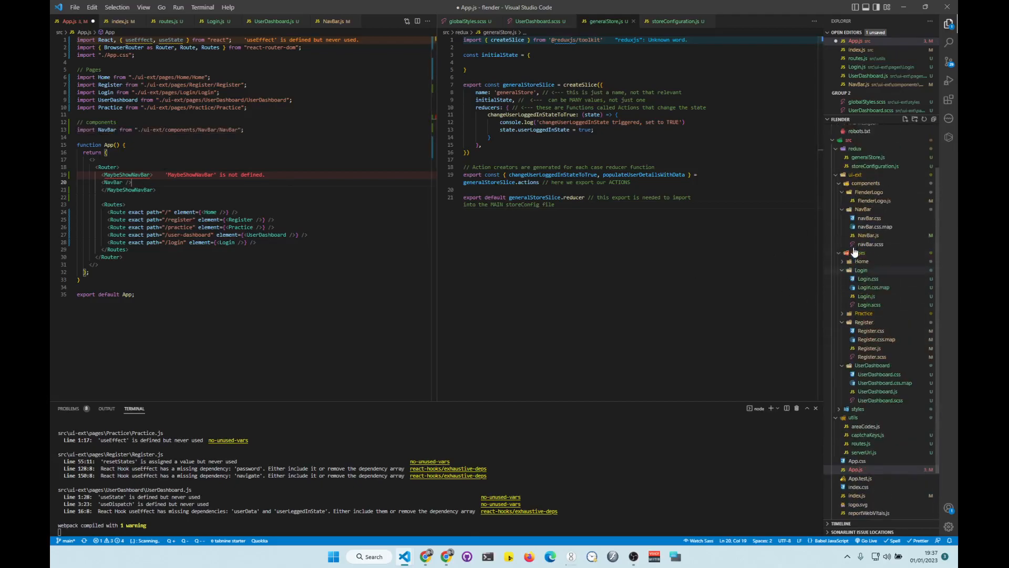
Create components/MaybeShowNavBar/MaybeShowNavBar.js with a rafce component skeleton, then return to App.js.
right_click(869, 184)
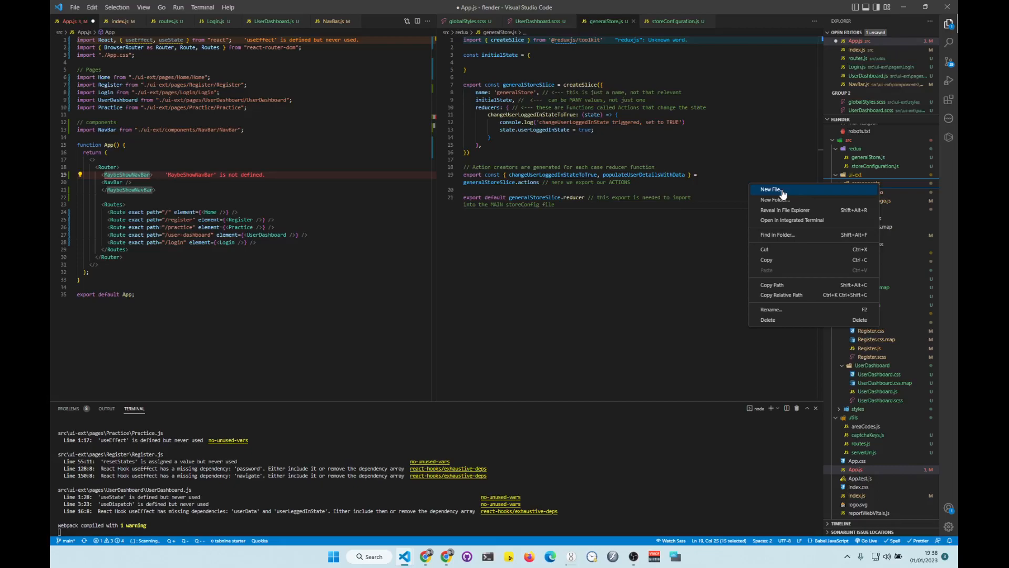
mouse_move(774, 200)
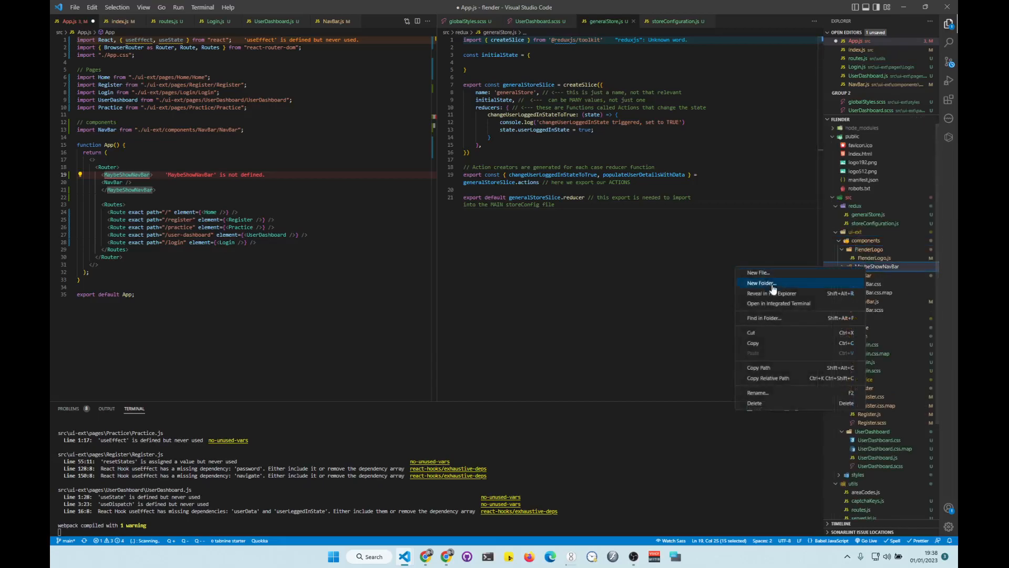
left_click(760, 283)
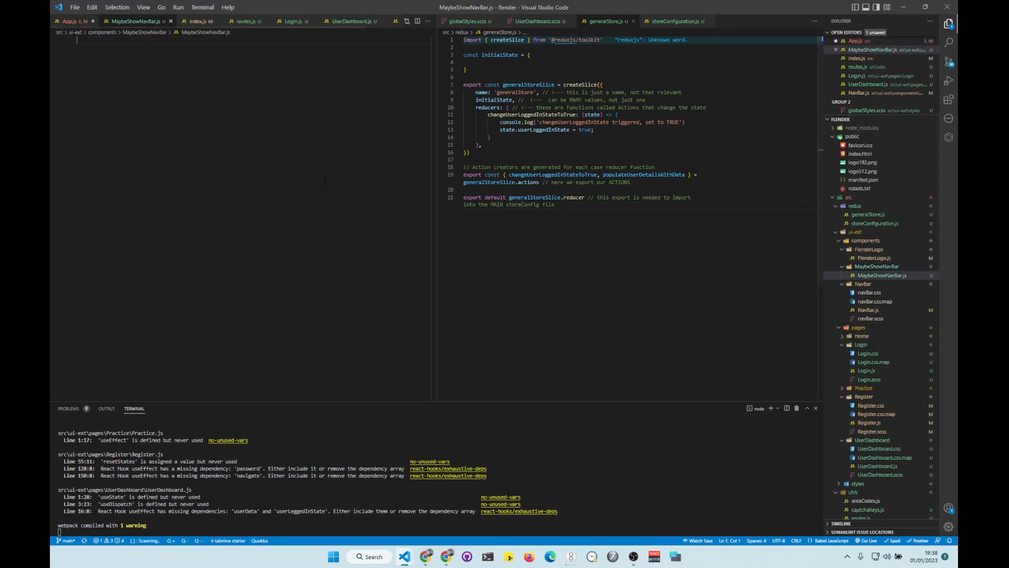
type("rafce")
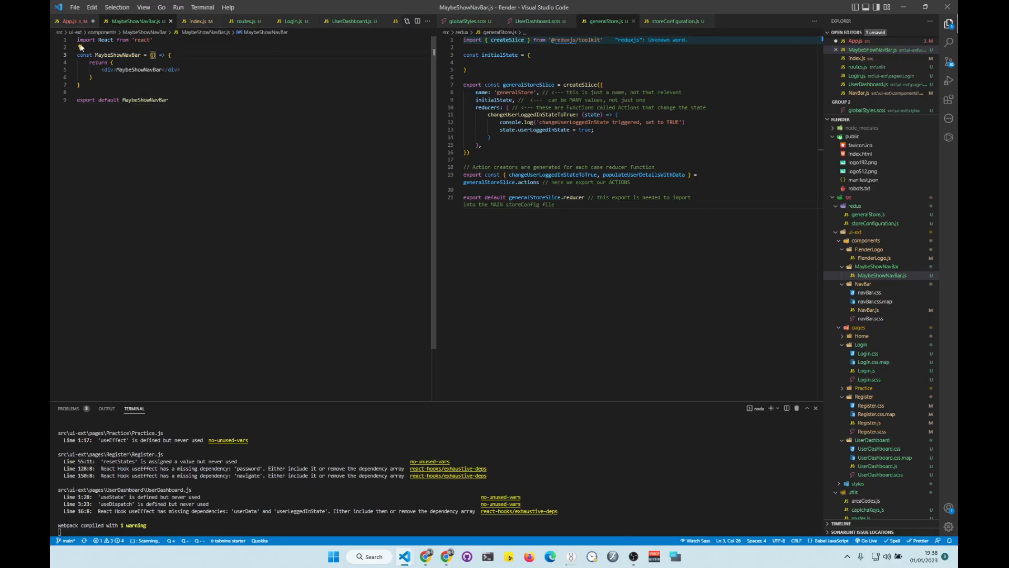
left_click(69, 20)
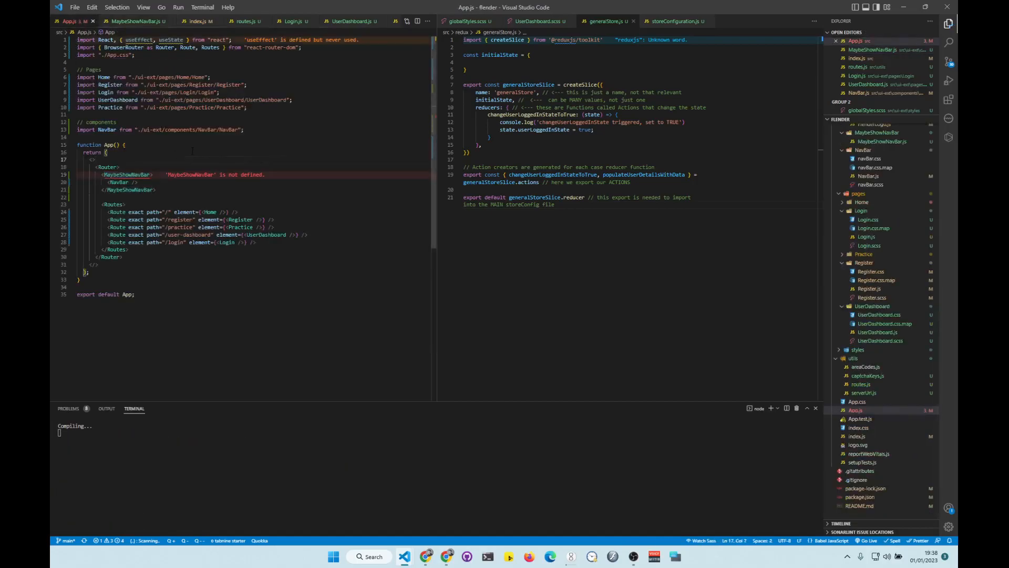
Make MaybeShowNavBar render {children}, and import it in App.js from ./ui-ext/components/MaybeShowNavBar.
left_click(135, 20)
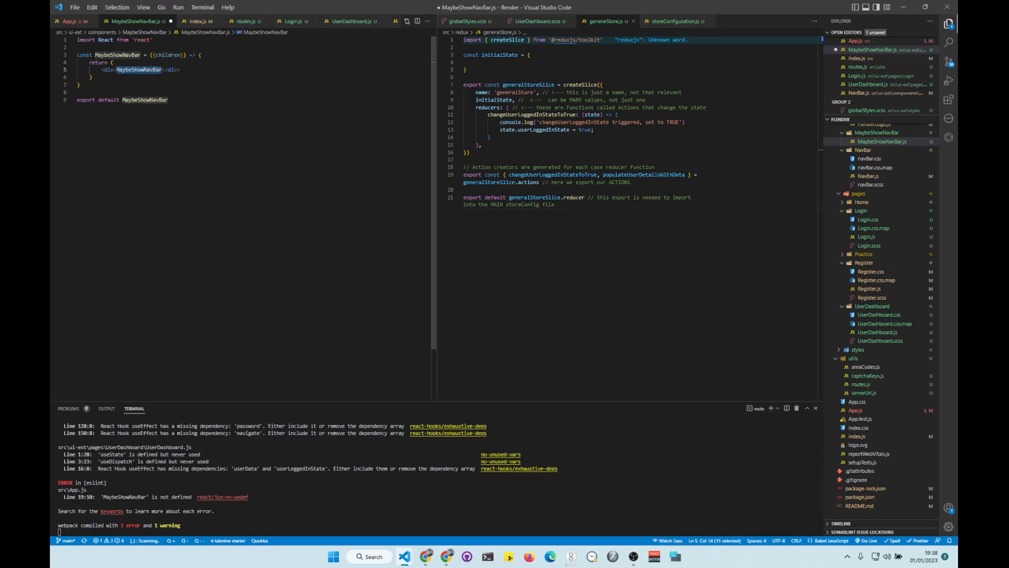
key("Delete")
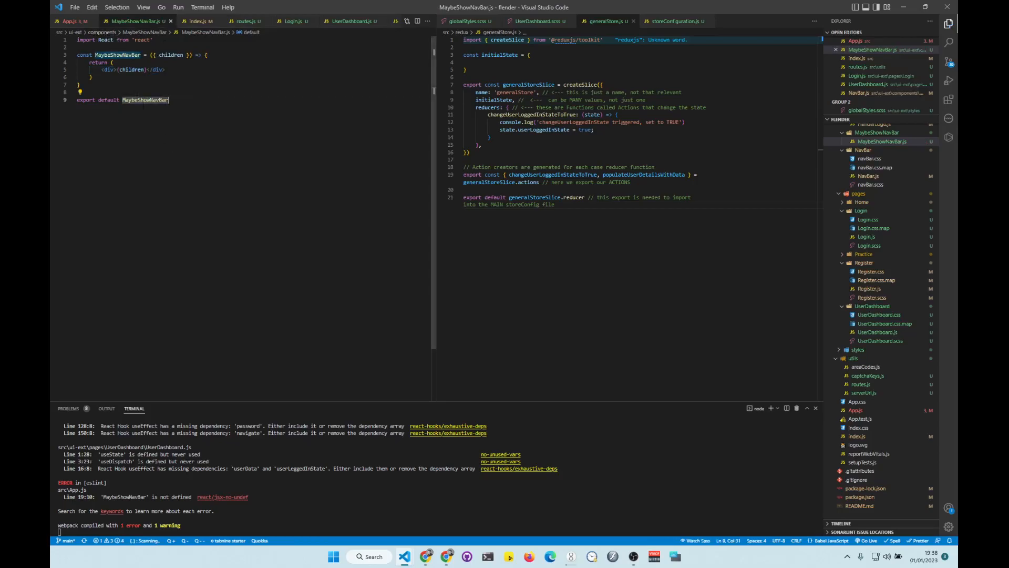
left_click(70, 21)
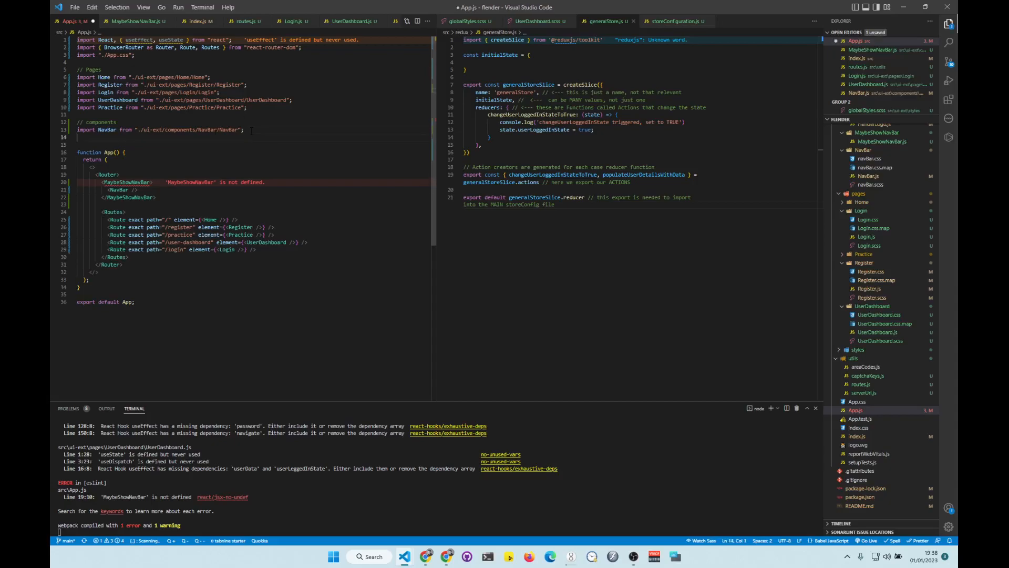
type("i")
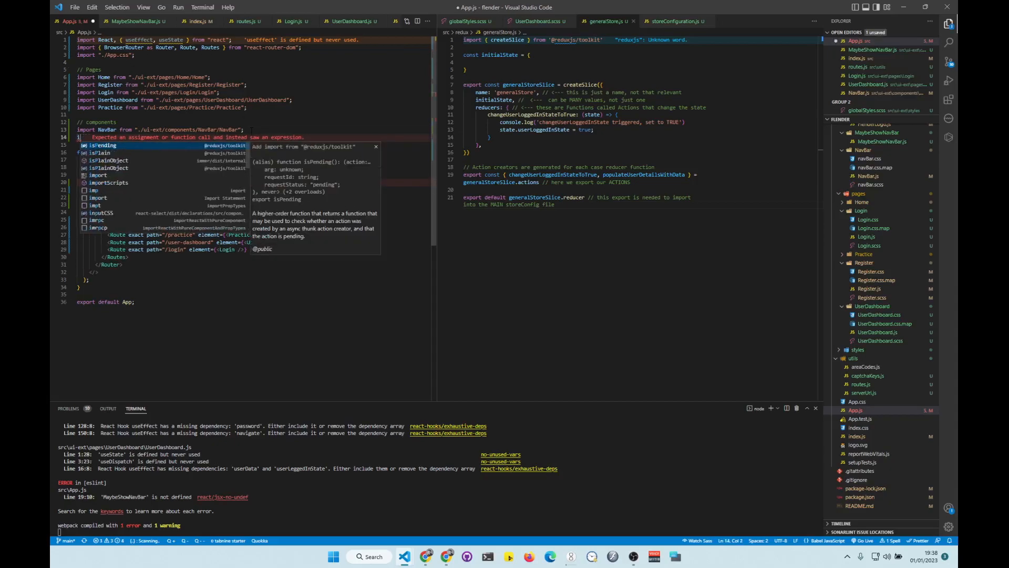
type("MaybeShowNavBar")
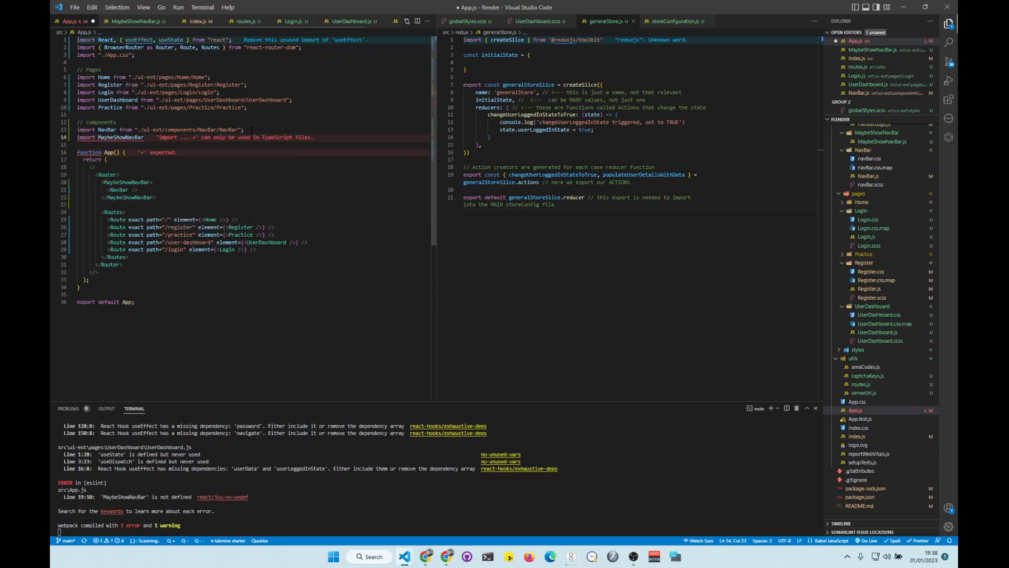
type("from \"./ui-ext/components/MaybeShowNavBar/MaybeShowNavBar")
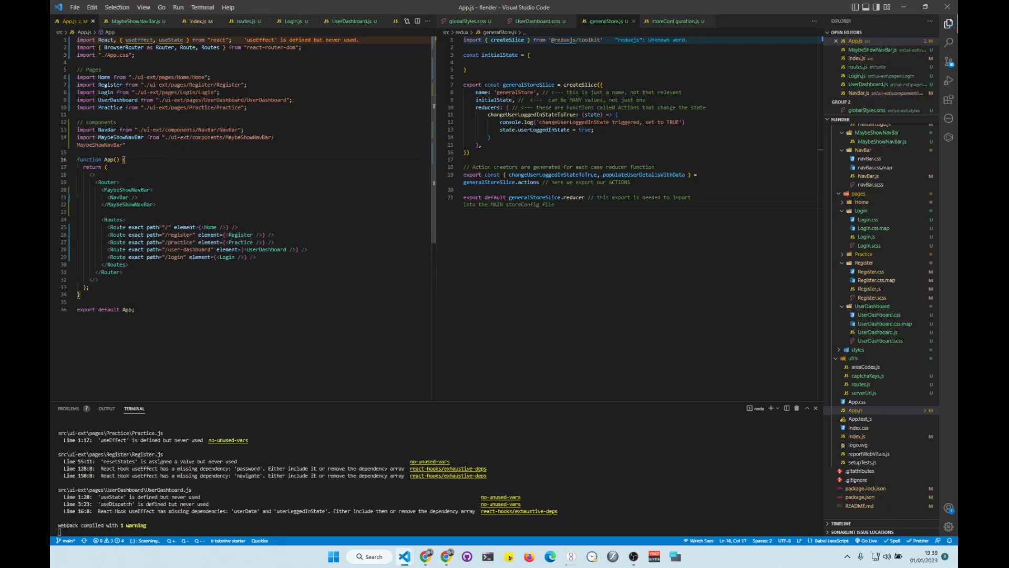
mouse_move(445, 556)
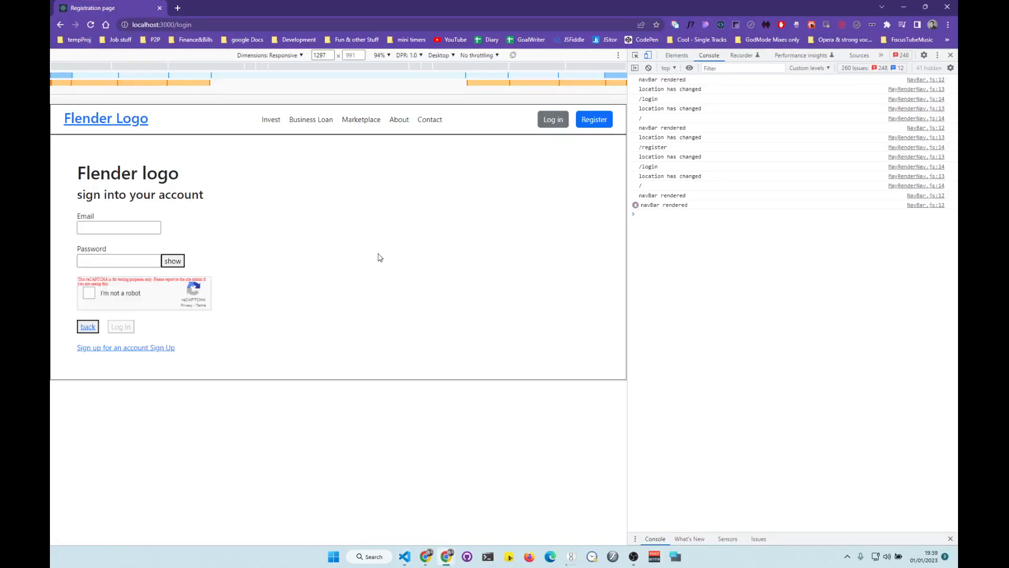
Visit Register, then Log in, confirming the navbar still appears on /login.
left_click(593, 120)
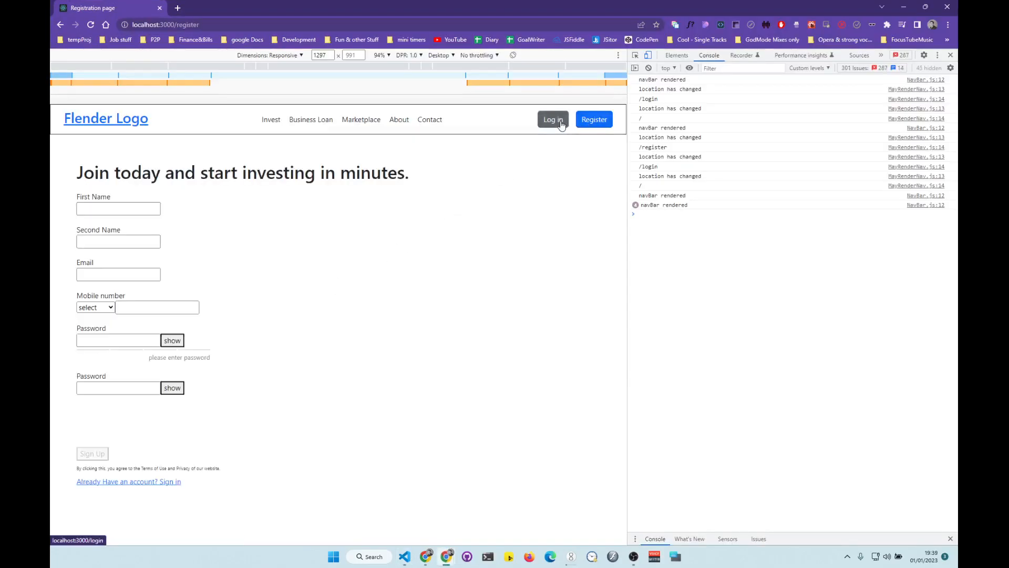
left_click(553, 119)
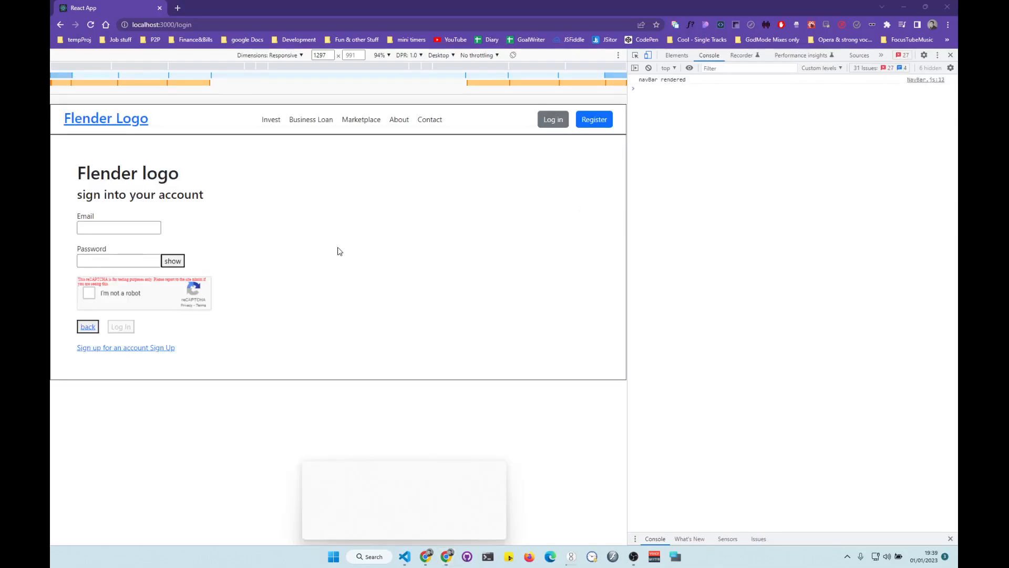
mouse_move(359, 394)
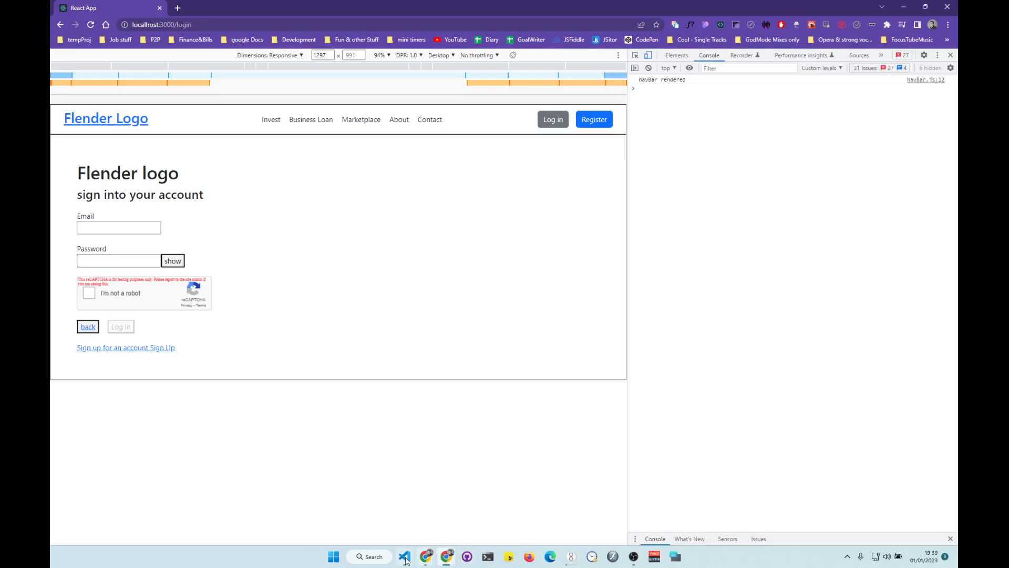
mouse_move(404, 556)
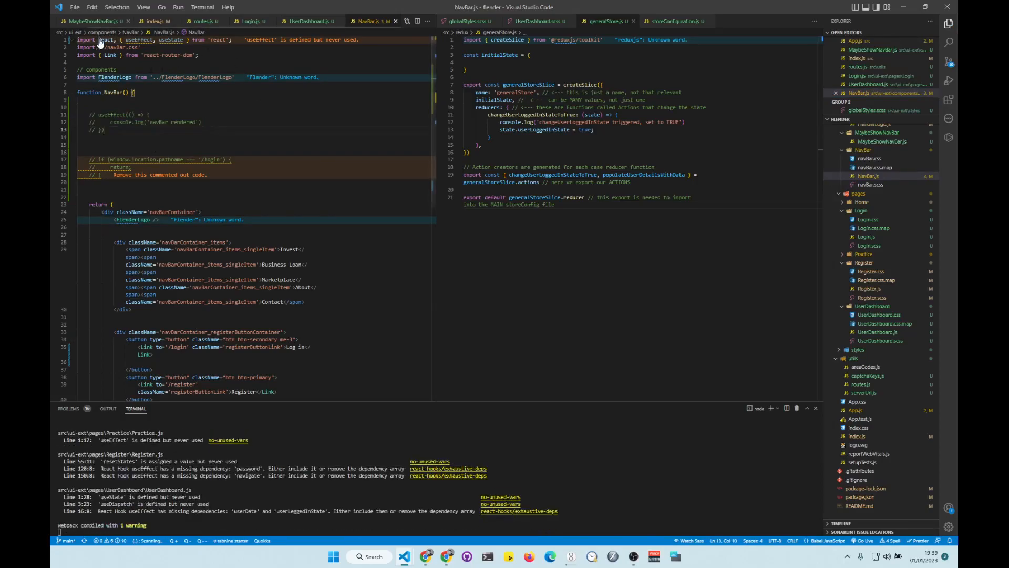
In MaybeShowNavBar.js, add a useEffect and const location = useLocation().
left_click(87, 21)
type("import {")
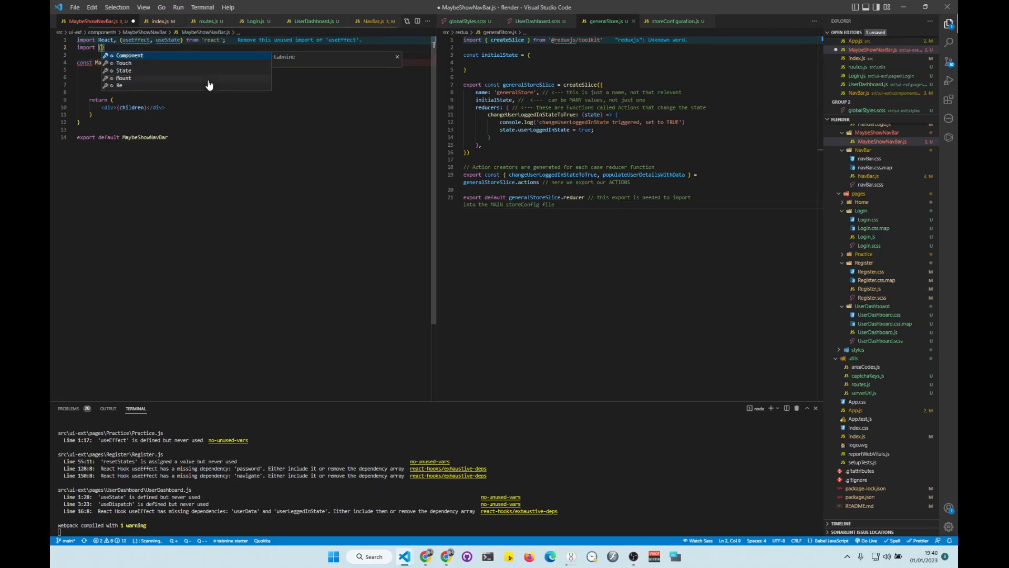
type("useNavigate")
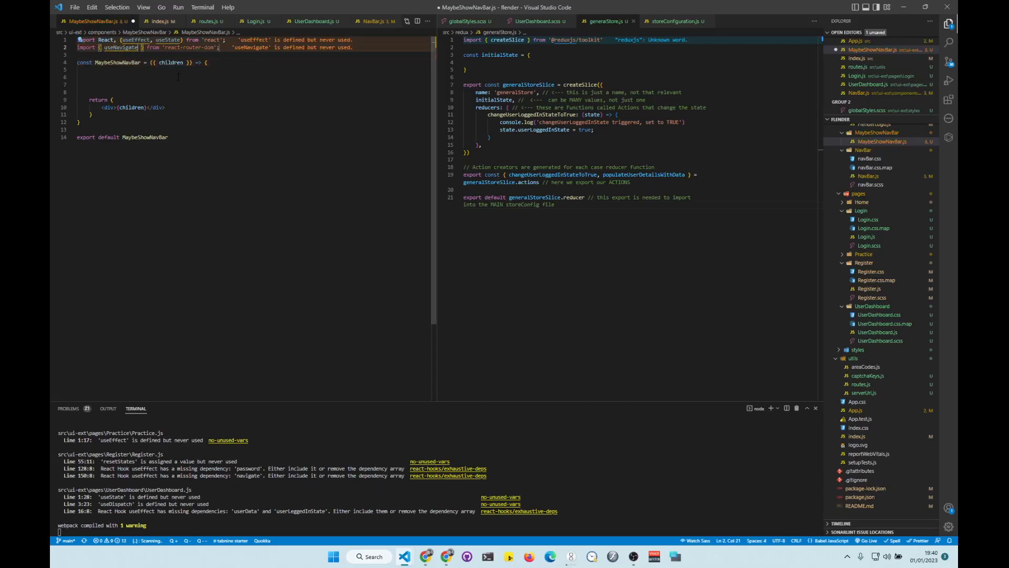
type("const location =")
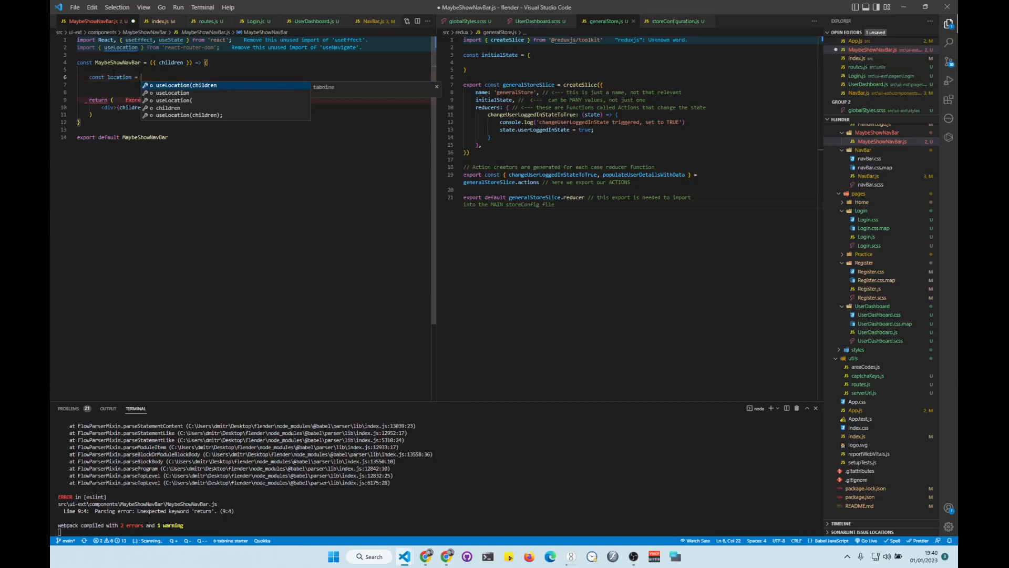
type("useLocation();")
type("useEffect(() => {}, [])")
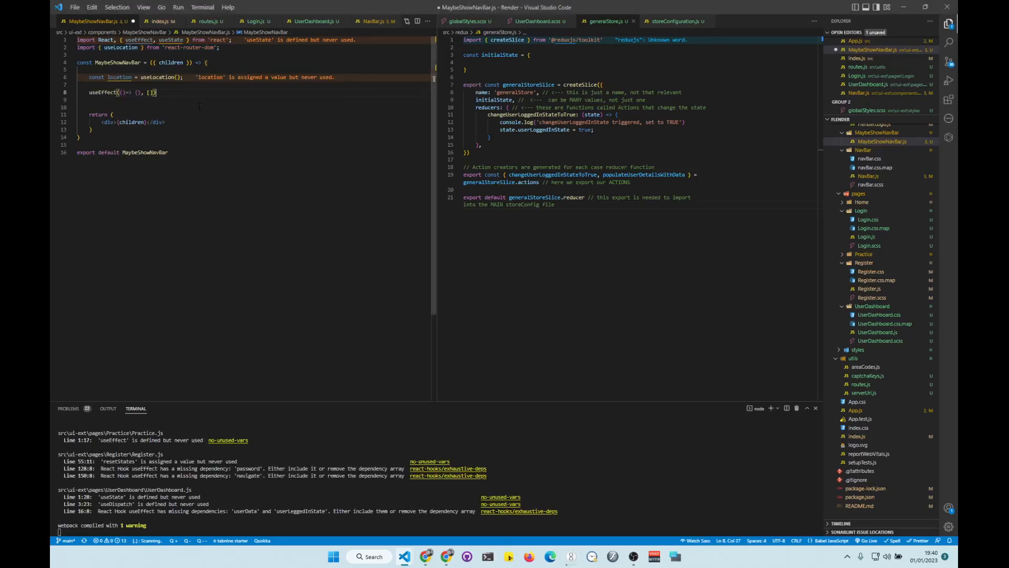
Log 'this is location: ', location inside the effect, with [location] as its dependency.
double_click(119, 76)
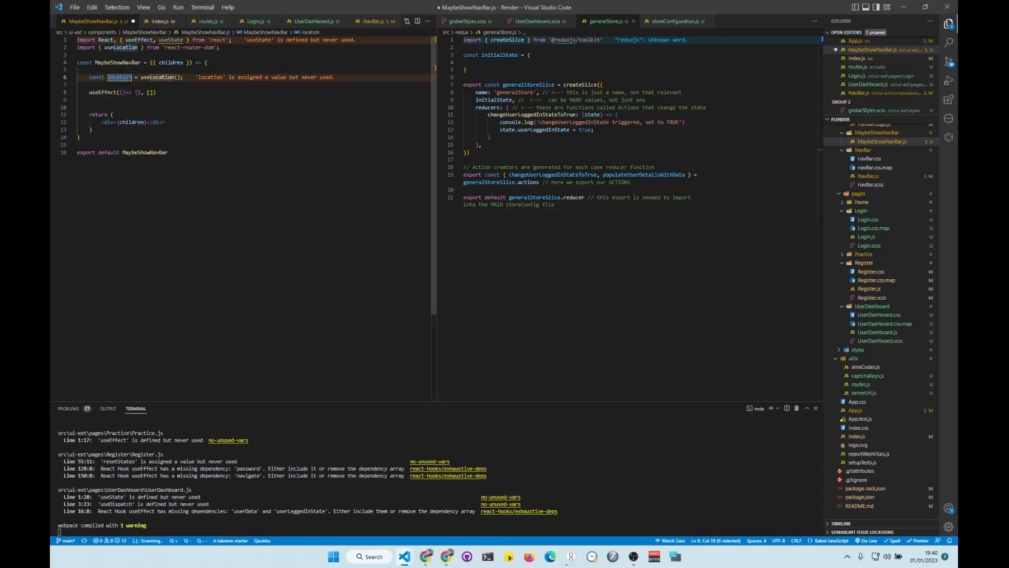
type("location])")
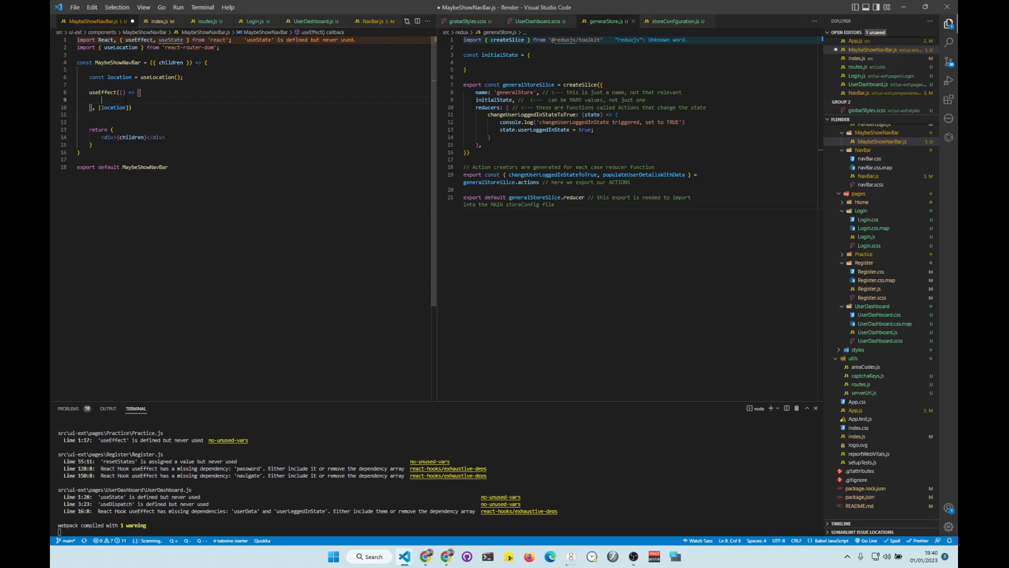
type("HTMLFormControlsCollection.")
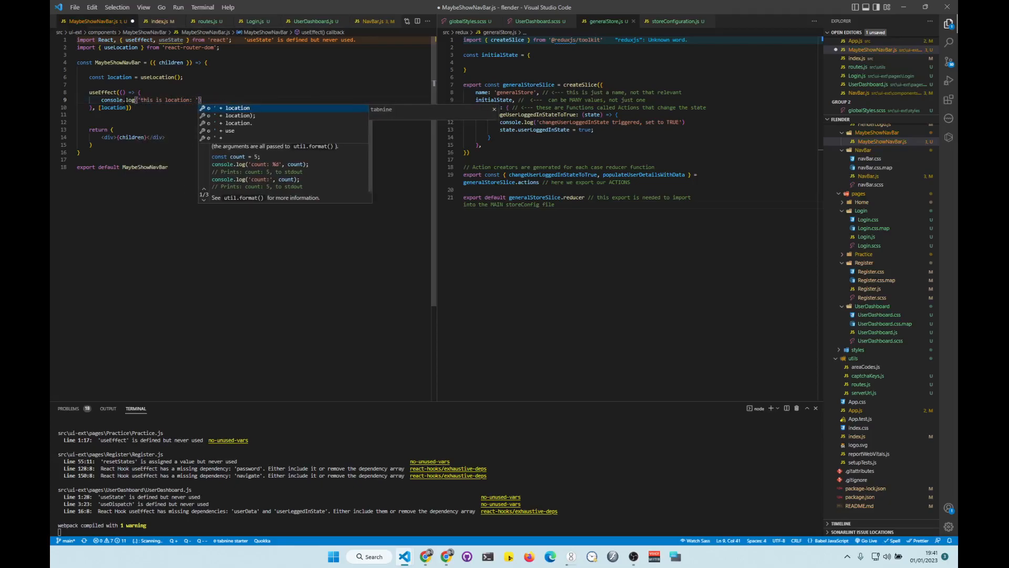
type("locatio")
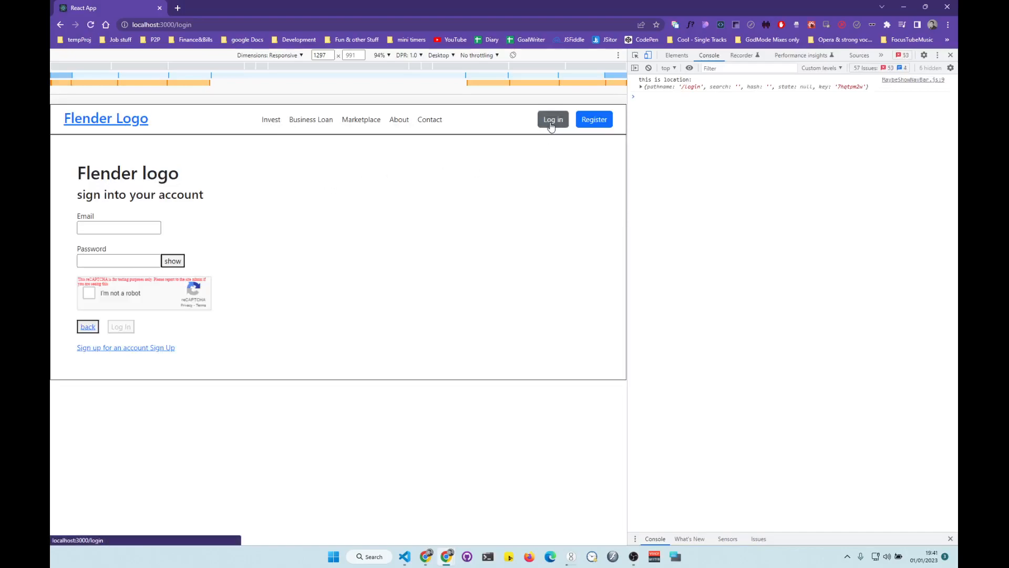
Navigate to Log in, Register, the home logo, then Log in, watching console location logs.
left_click(553, 119)
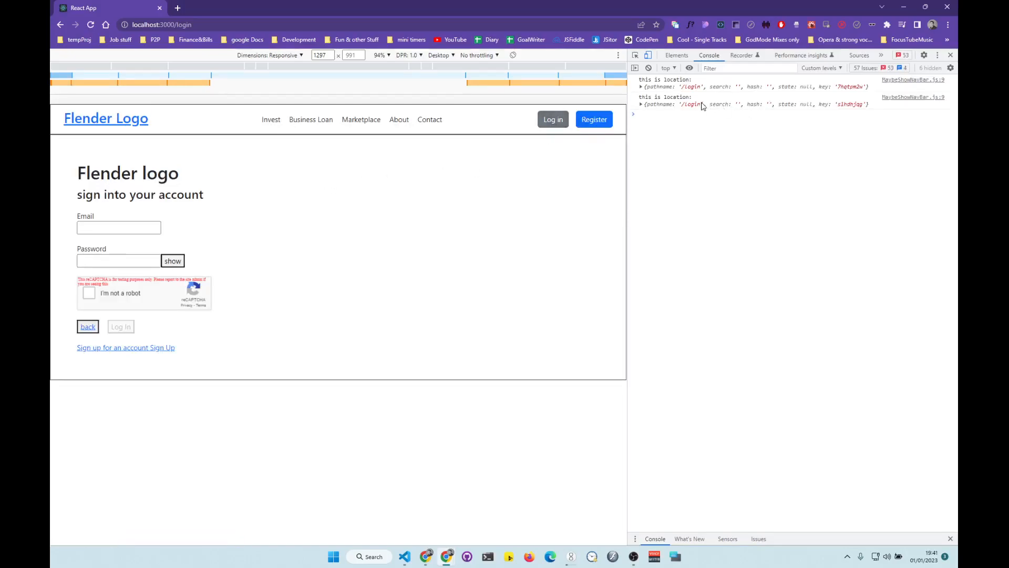
left_click(593, 119)
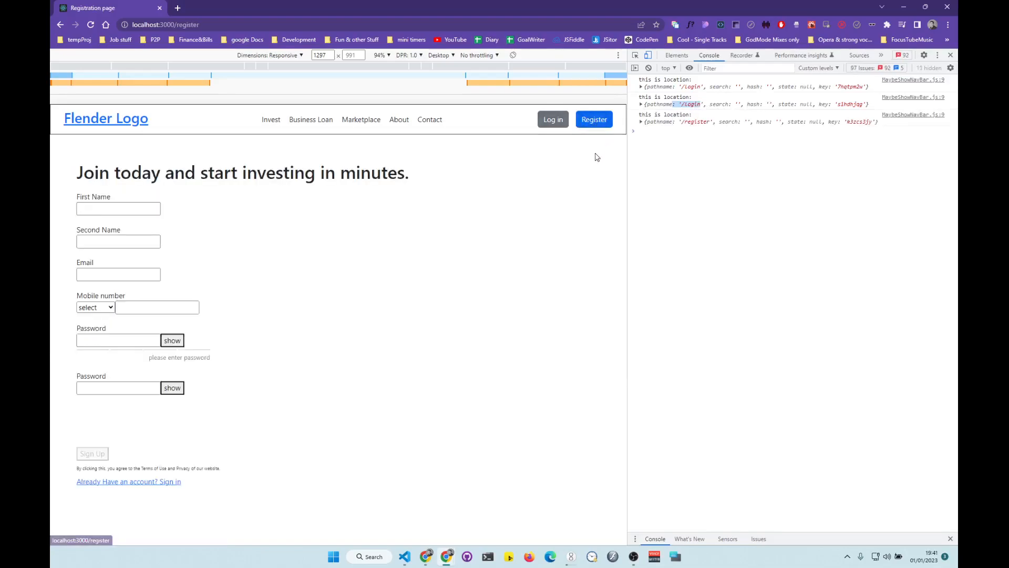
left_click(106, 119)
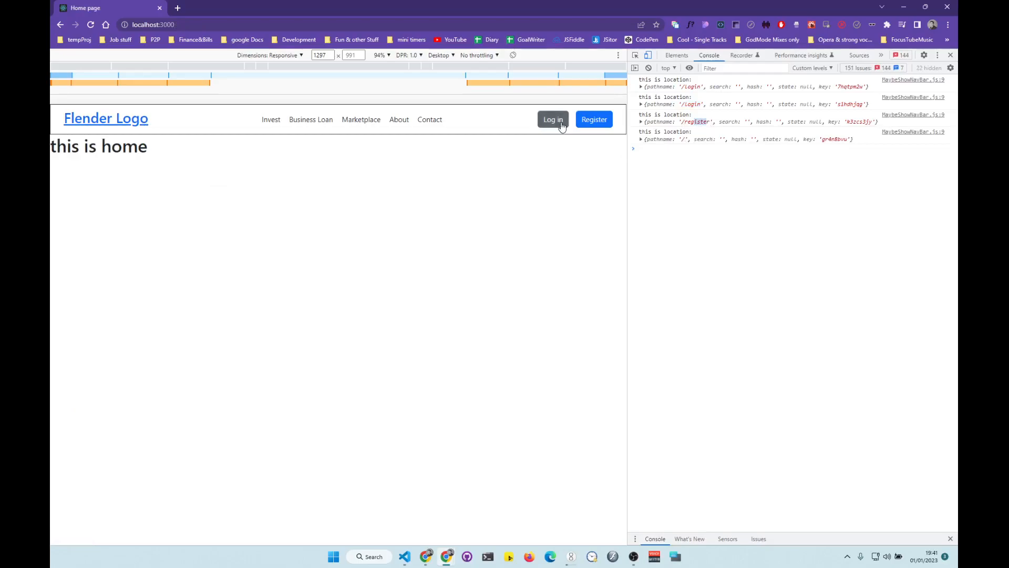
left_click(553, 119)
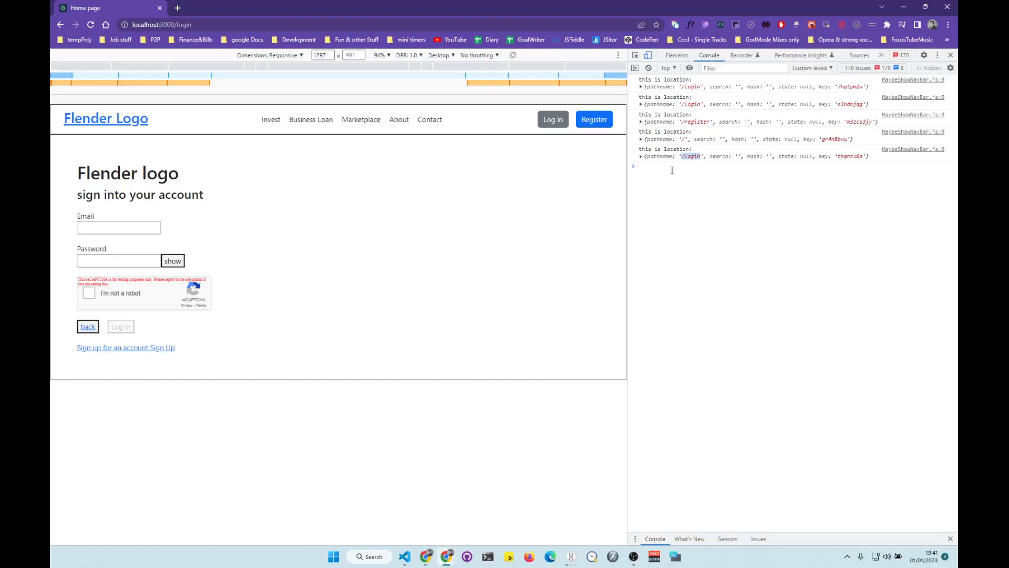
mouse_move(384, 182)
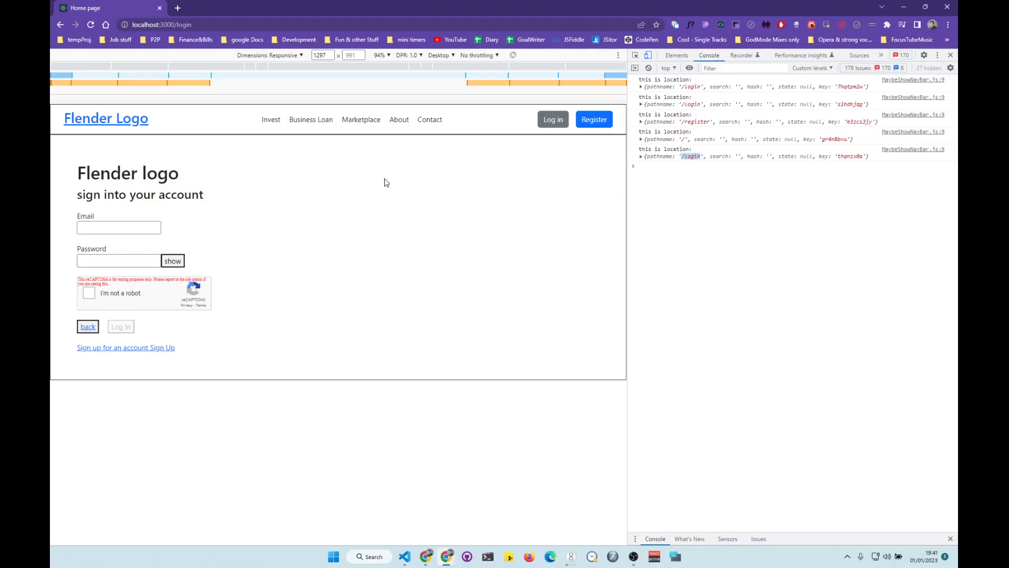
mouse_move(419, 525)
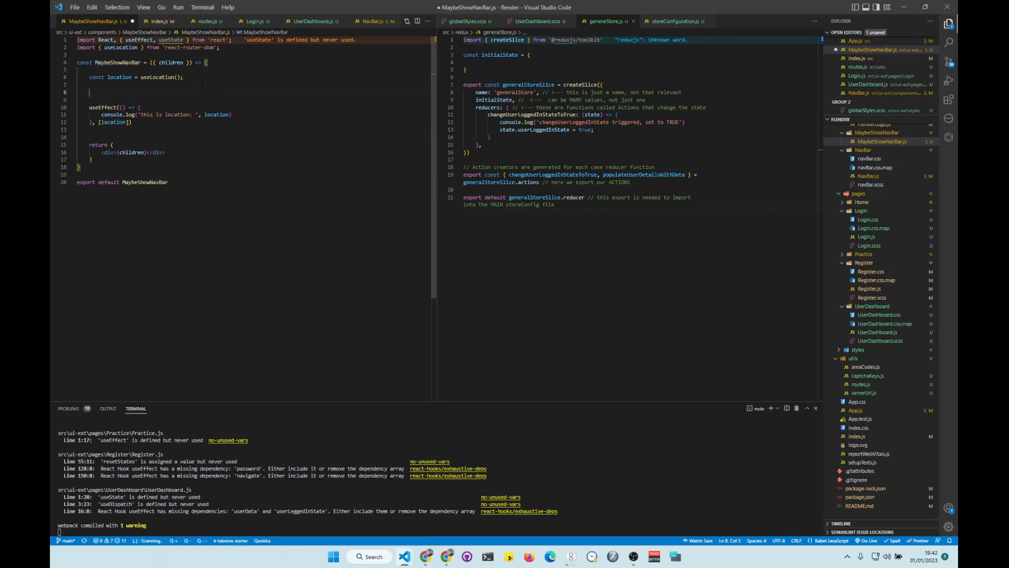
Add const [showNavBar, setShowNavBar] = useState(false) below the location line.
type("const")
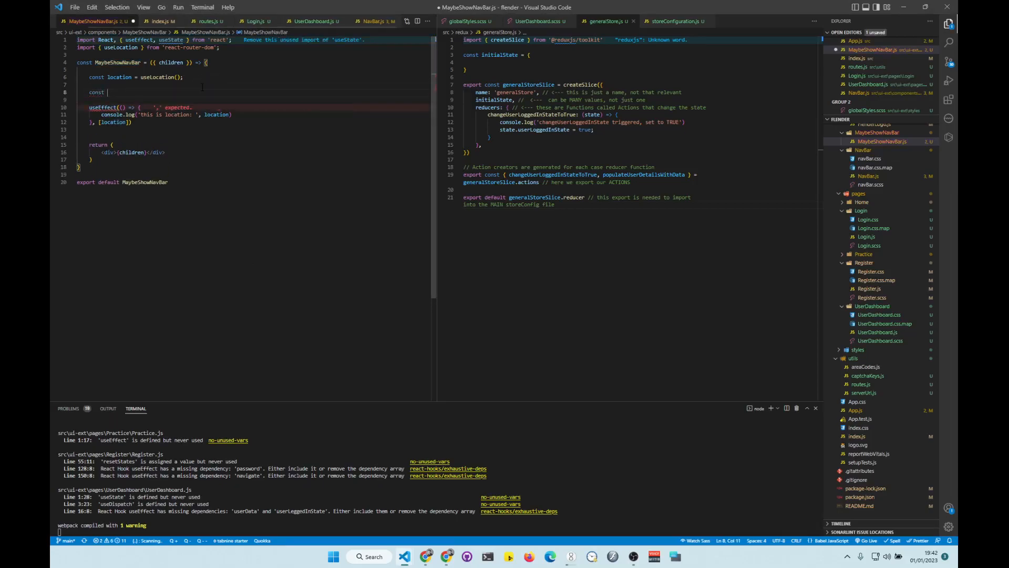
type("{}")
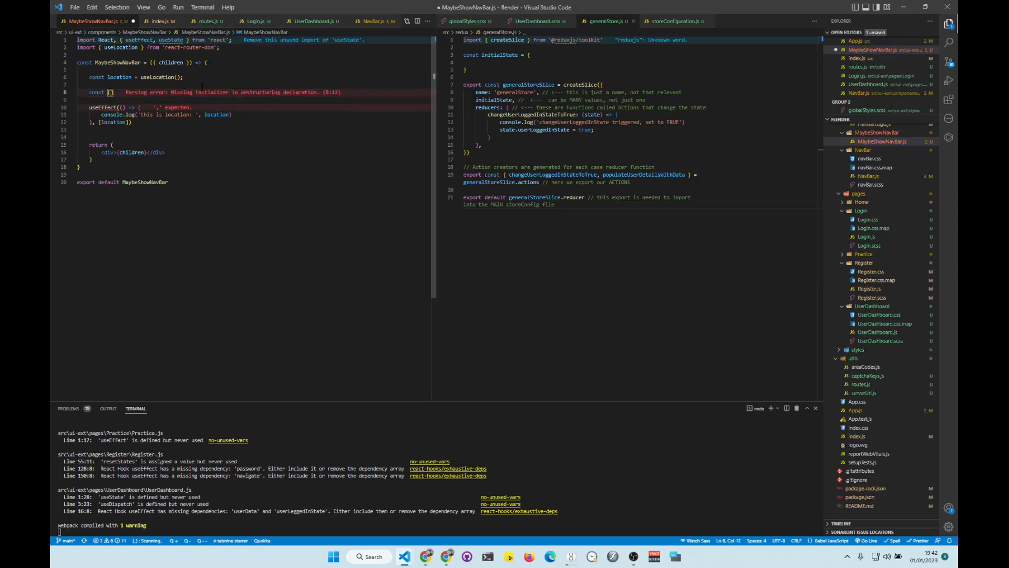
type("noNavBar, s")
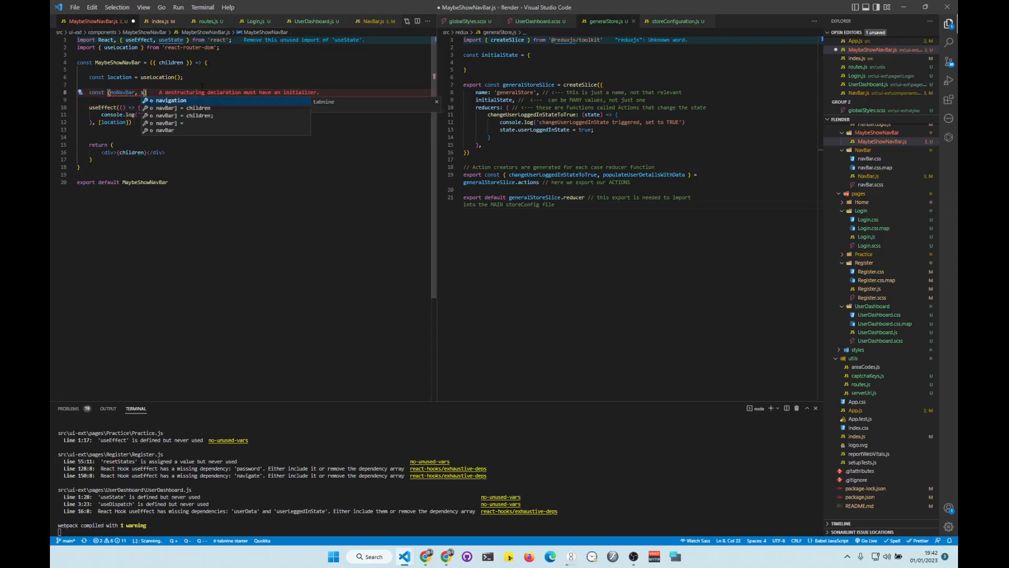
type("etNoNavBar")
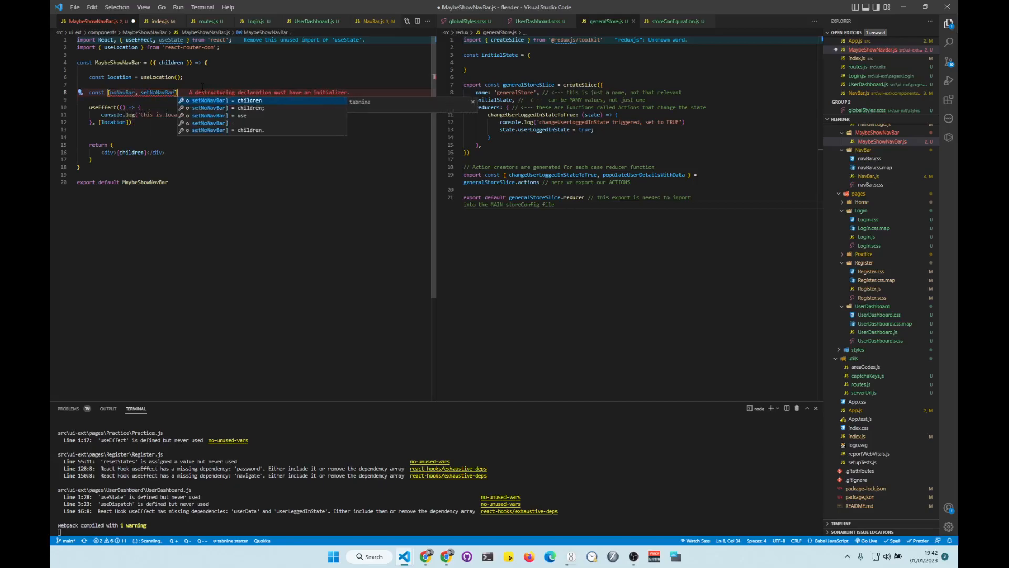
type("useState")
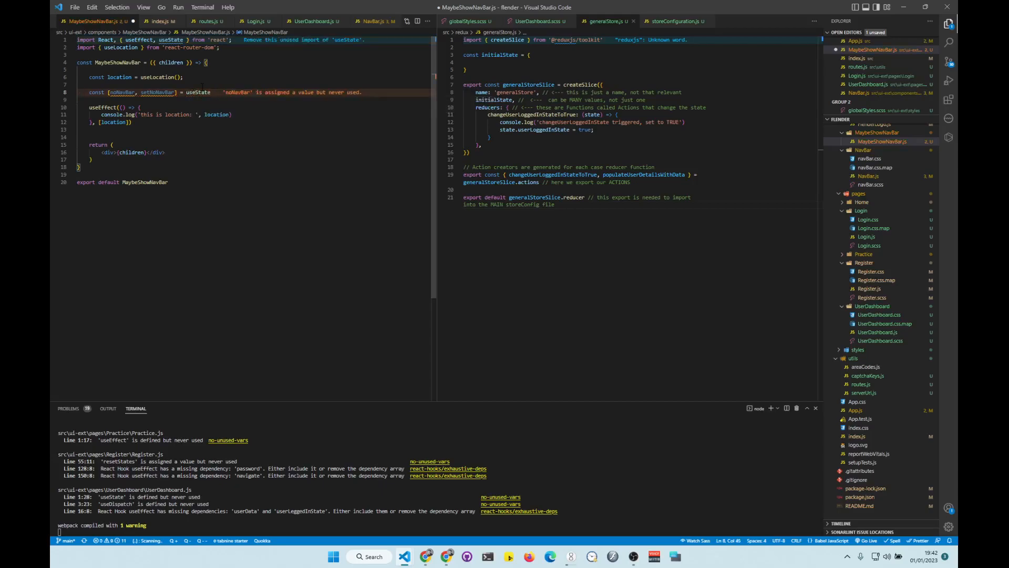
type("(false")
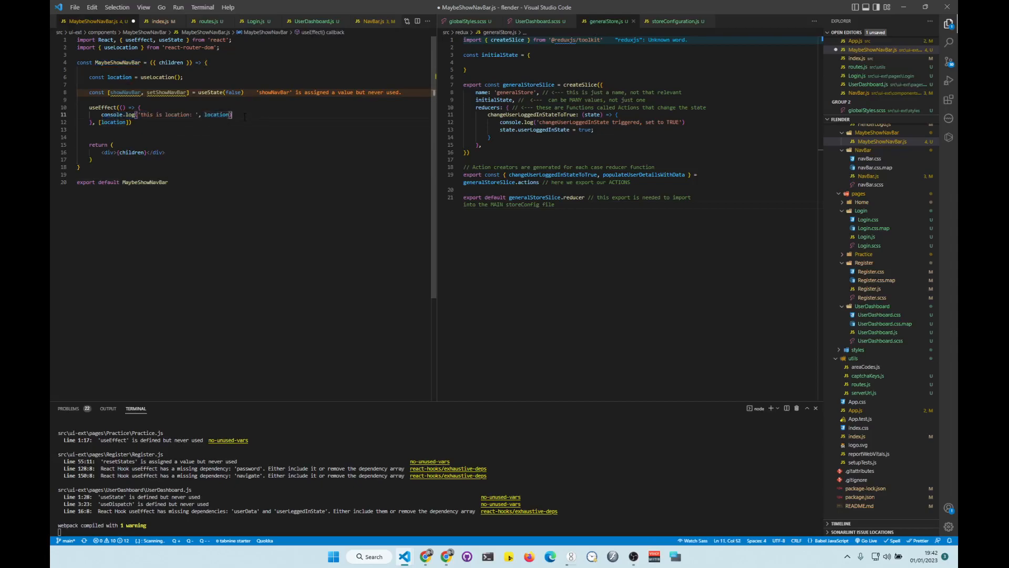
In the effect, setShowNavBar(false) when location.pathname === '/login', otherwise setShowNavBar(true).
key("Enter")
type("if(locati")
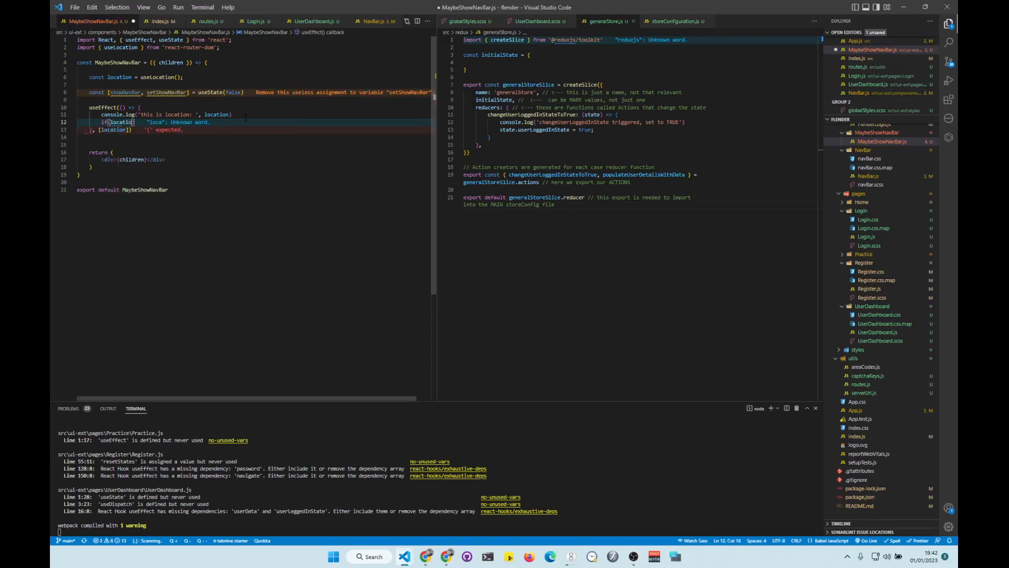
type(".pathname")
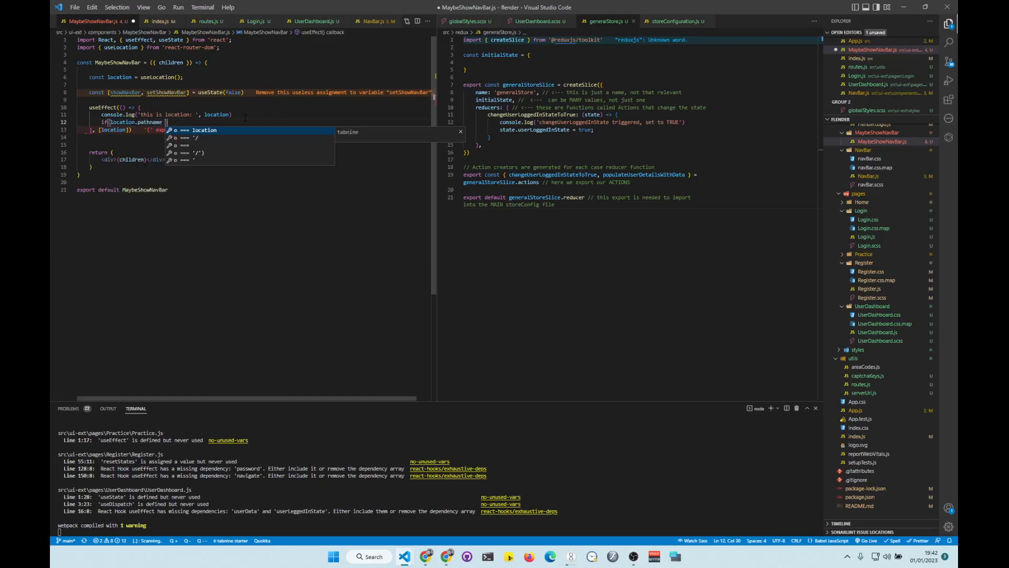
type("=== '/login'){")
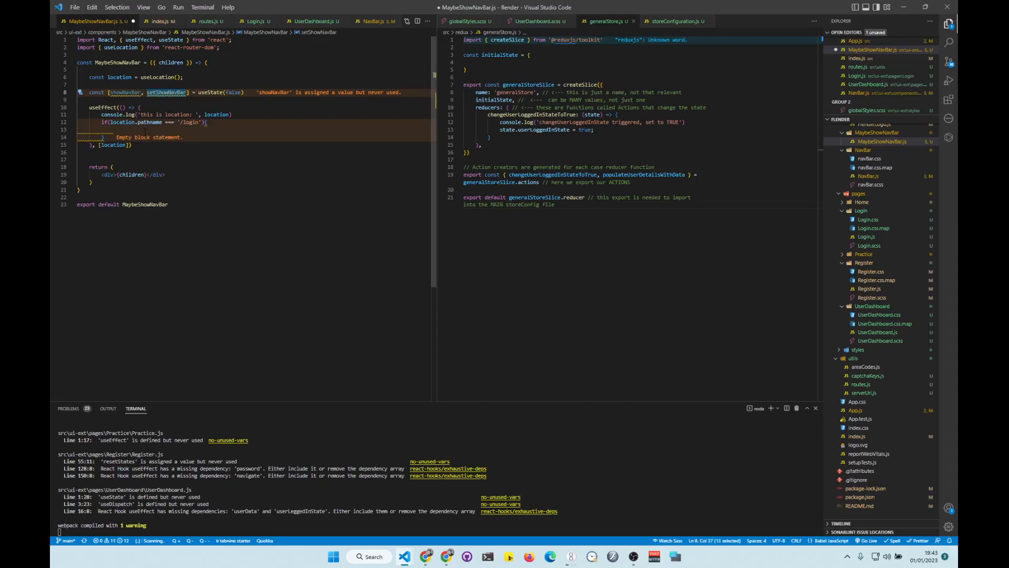
type("setShowNavBar()")
left_click(196, 137)
type(" else{")
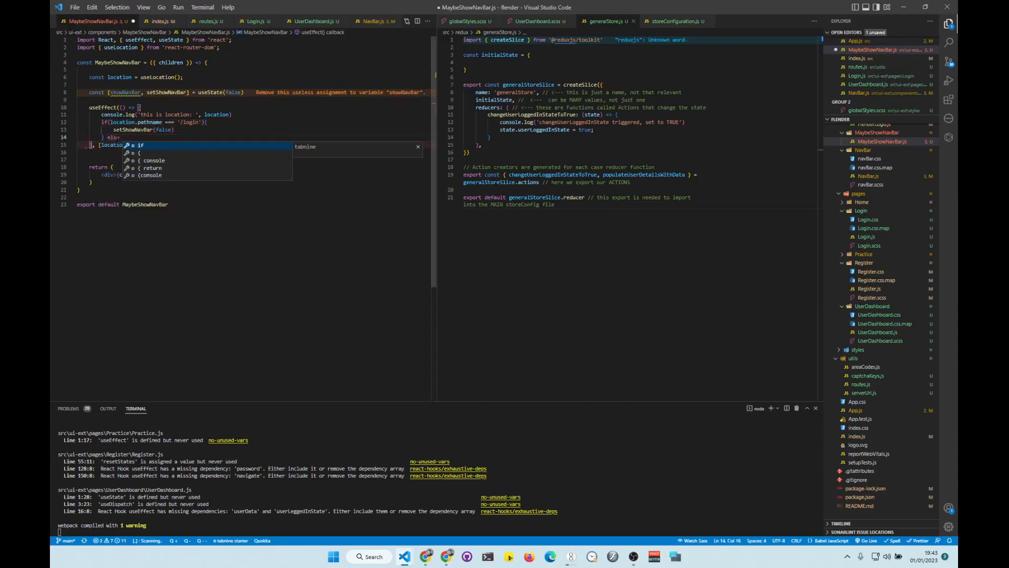
type("set")
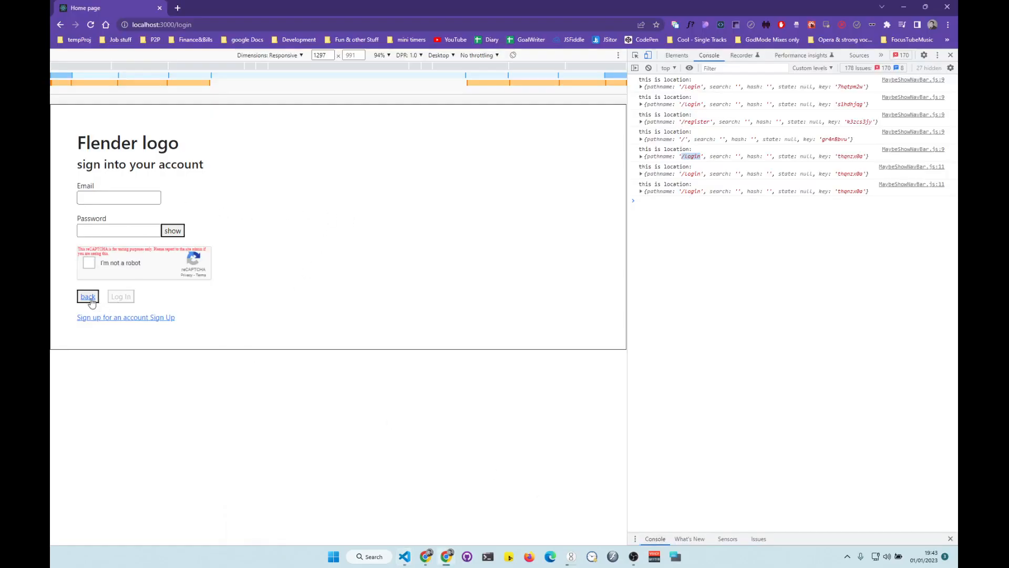
Go home, then Register, then Log in, confirming the navbar disappears only on /login.
left_click(87, 296)
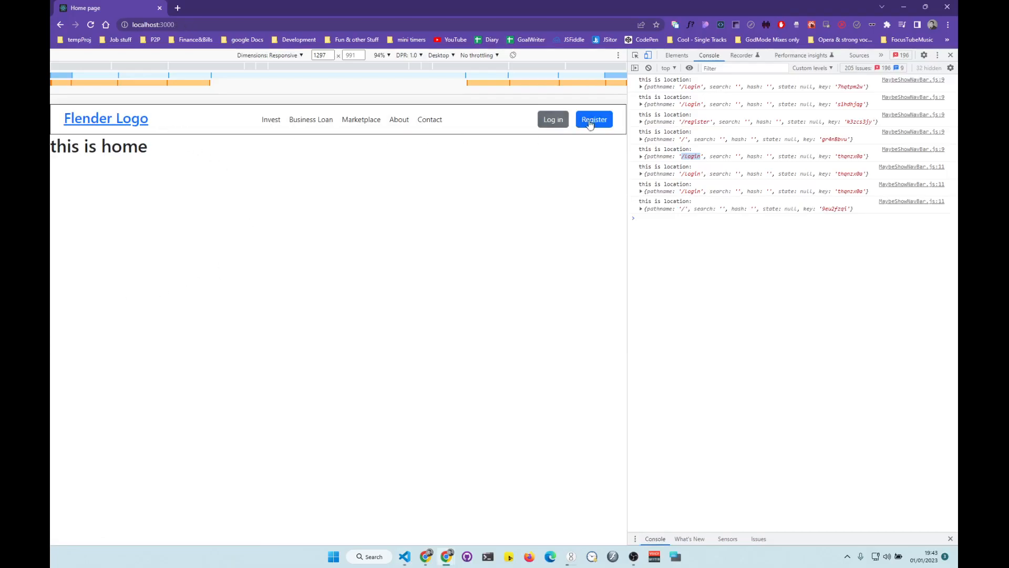
left_click(593, 119)
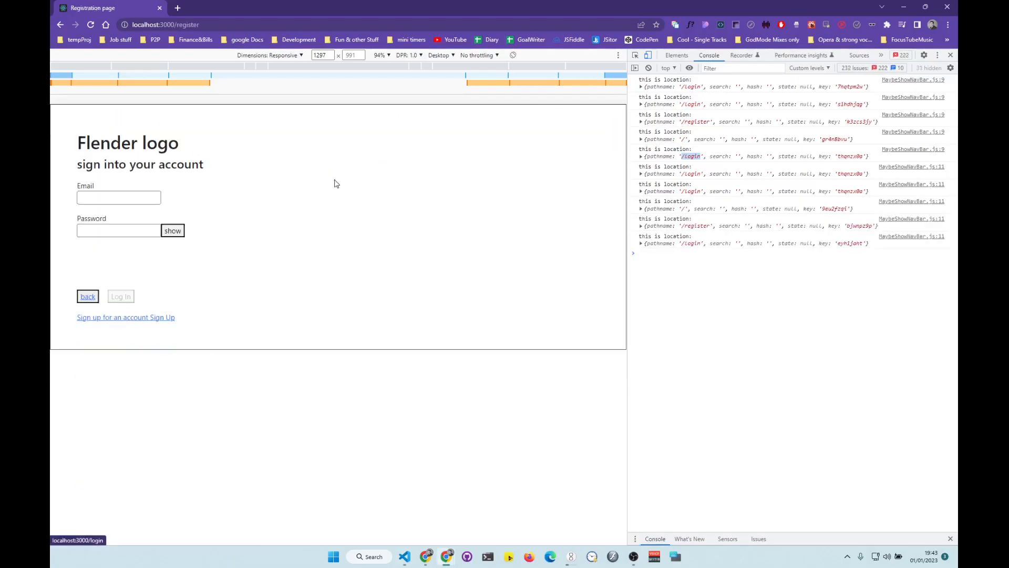
left_click(87, 296)
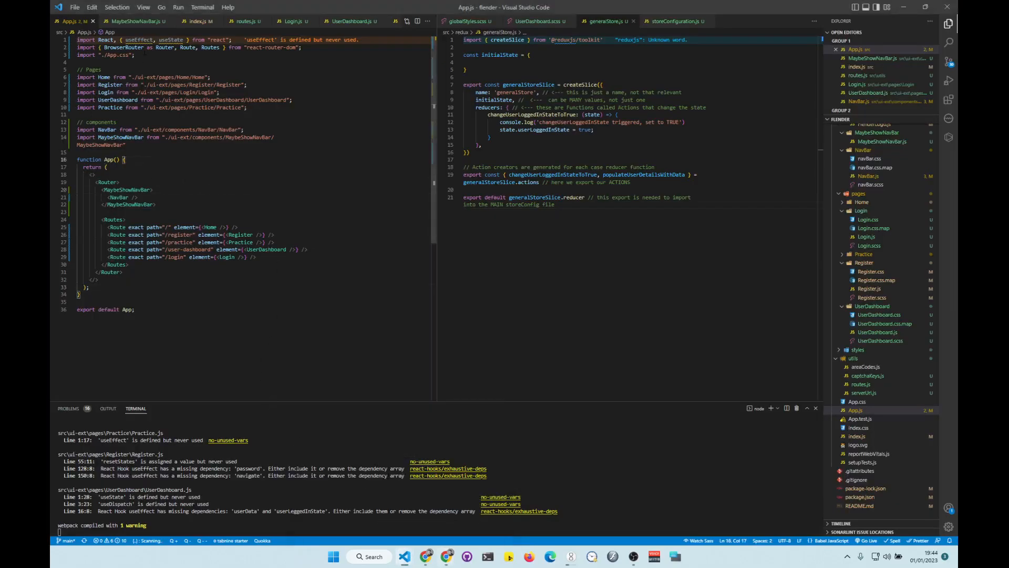
left_click(133, 21)
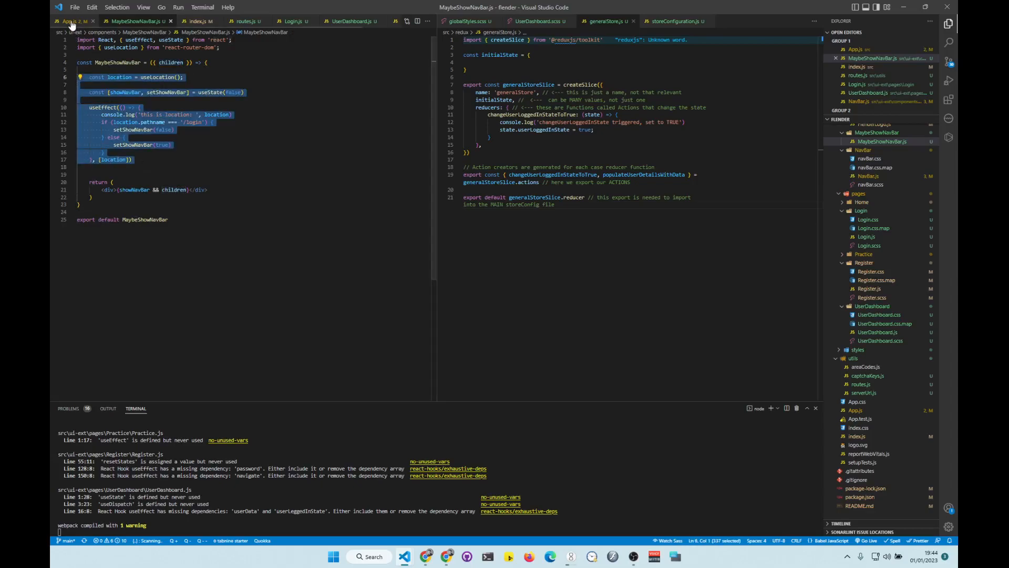
left_click(70, 20)
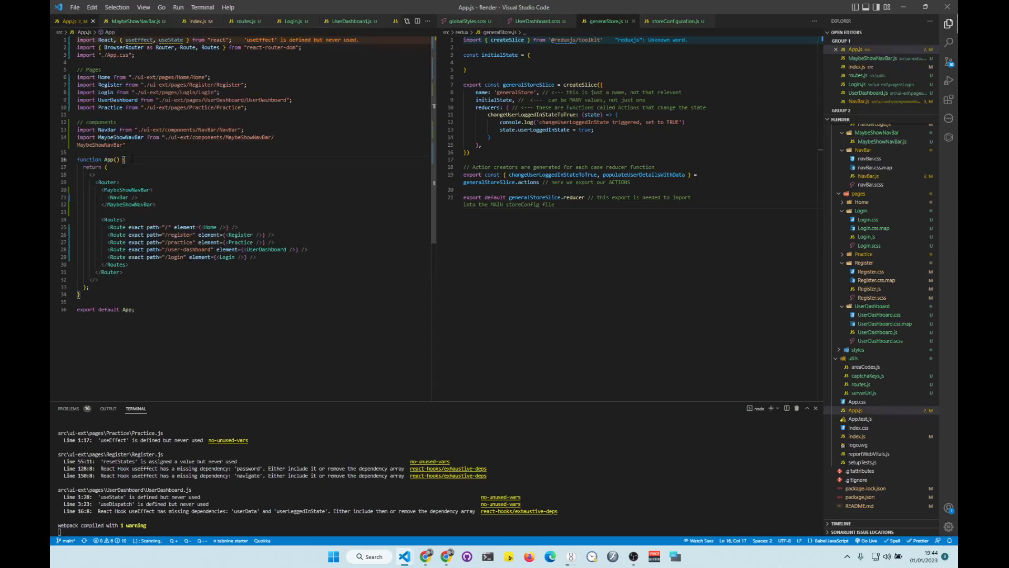